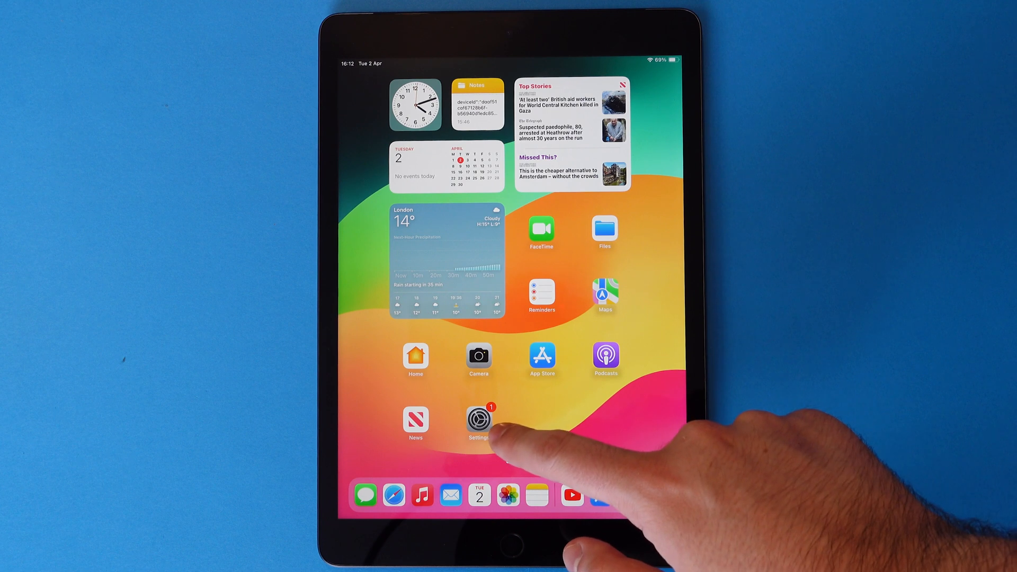
- Launch the Settings app from the Home Screen
left_click(478, 419)
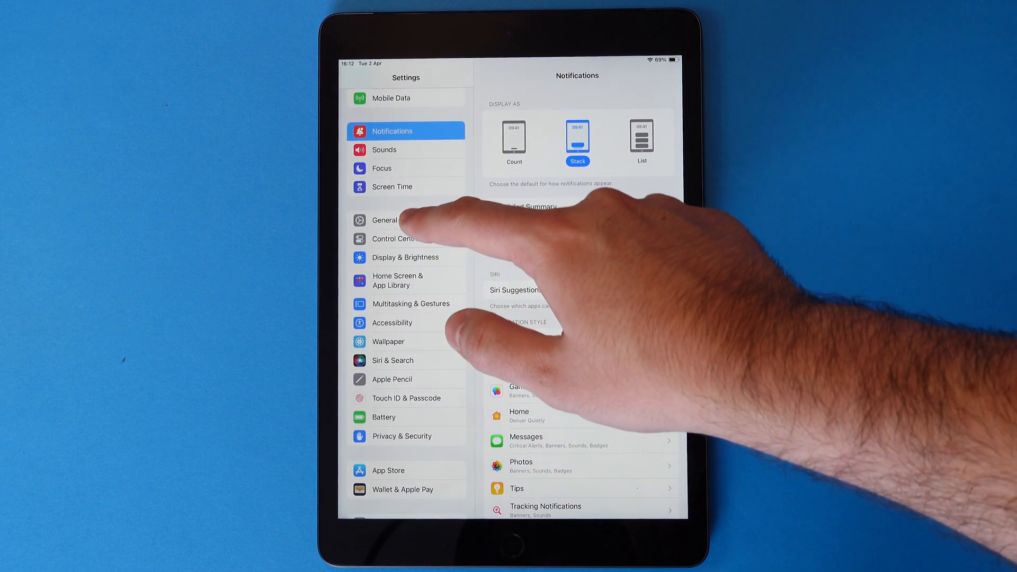
- Go to the General section in the Settings sidebar
left_click(383, 220)
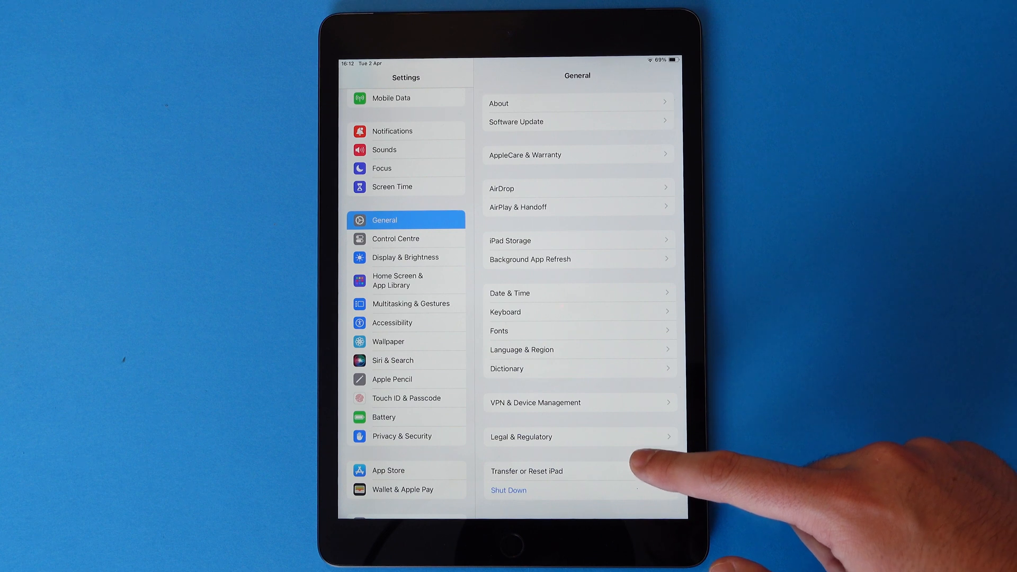
- Go to the Transfer or Reset iPad page under General
left_click(526, 471)
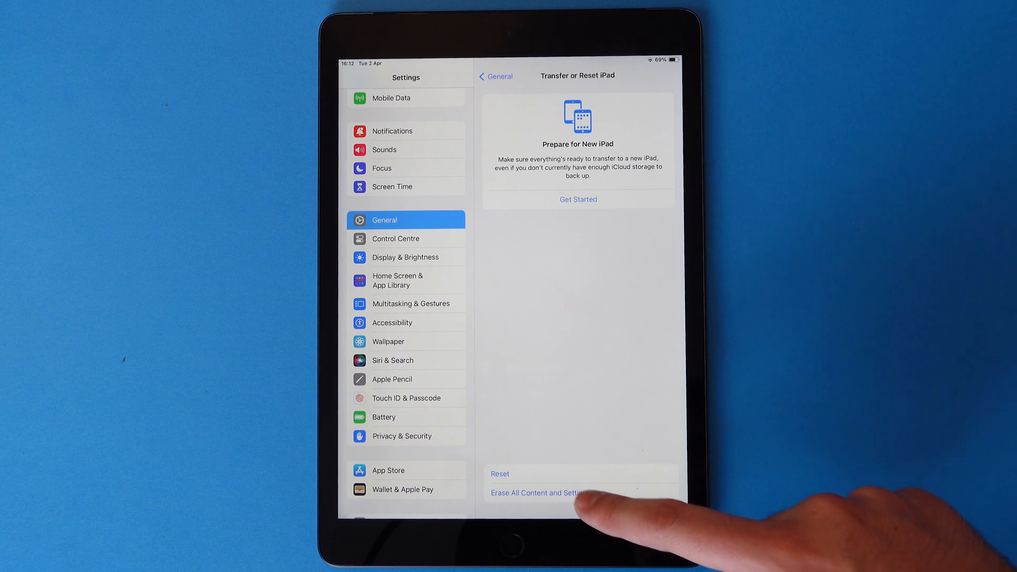
- Choose Erase All Content and Settings and continue past the Erase This iPad summary
left_click(533, 493)
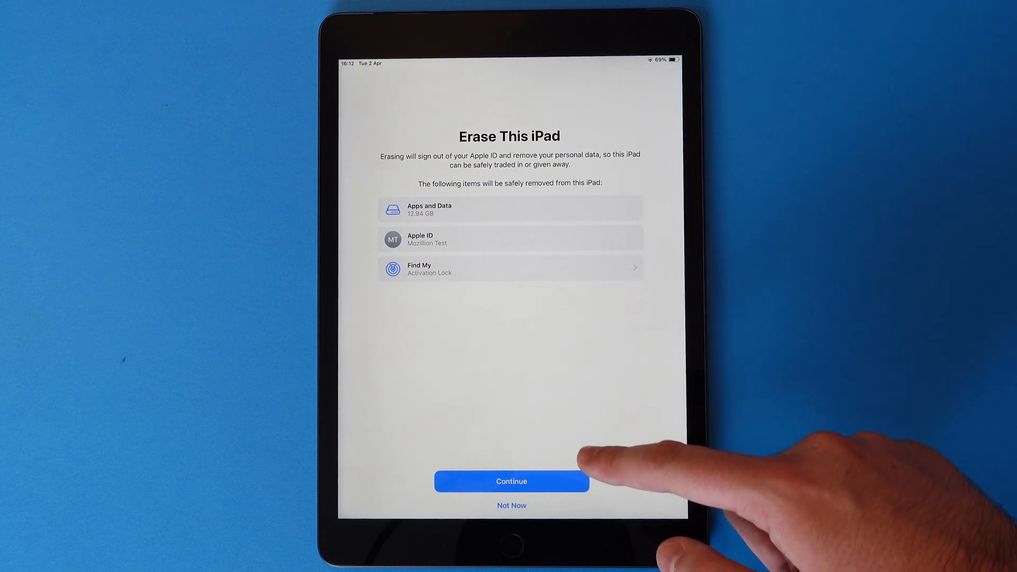
left_click(511, 482)
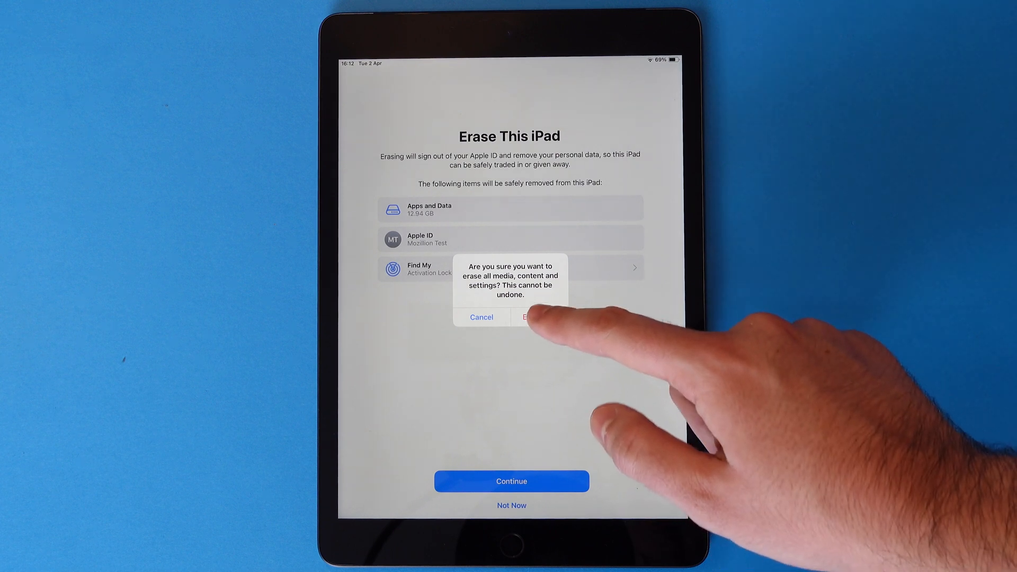
- Confirm the erase and turn off Activation Lock with the Apple ID password
left_click(532, 317)
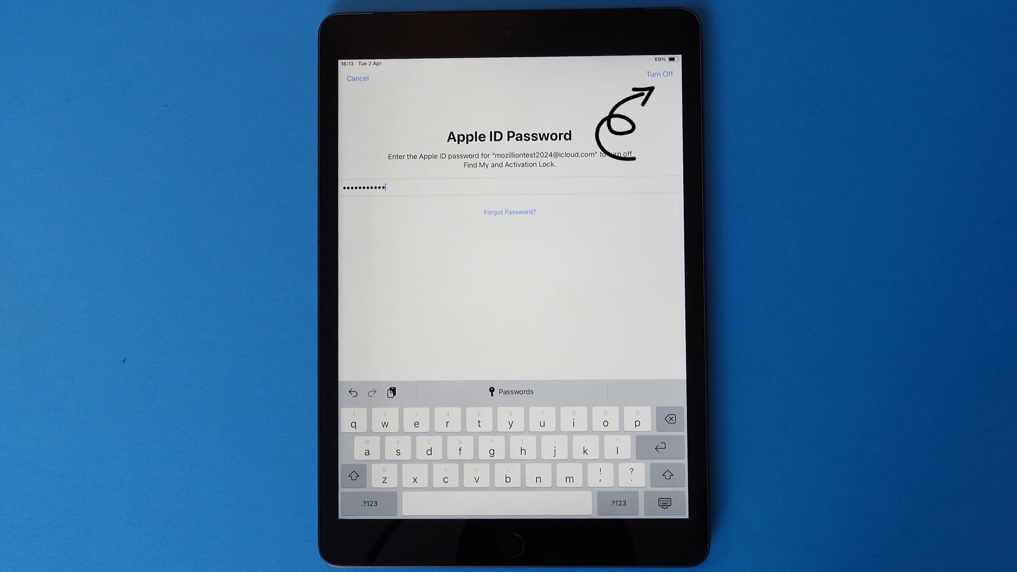
left_click(658, 74)
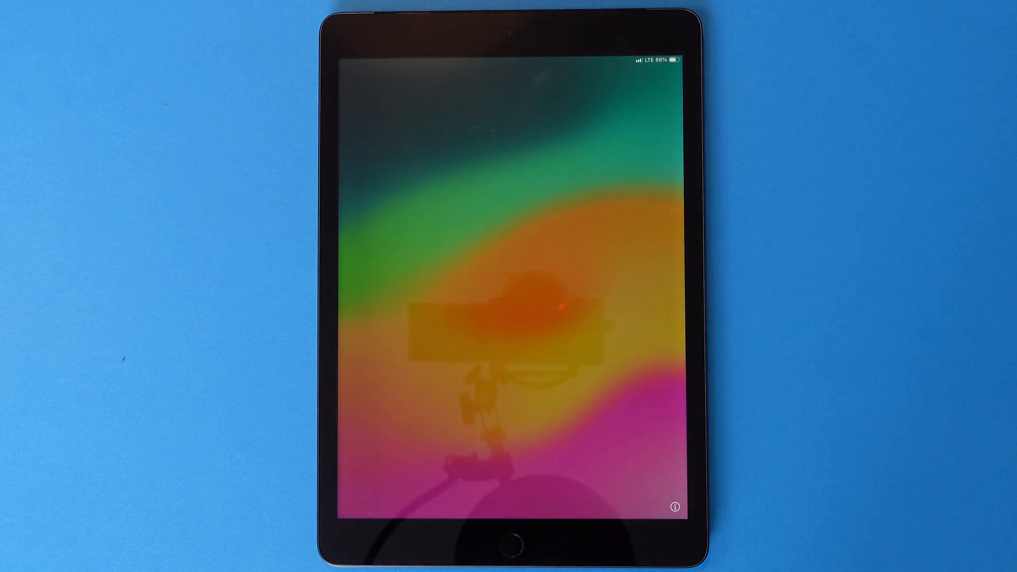
- Wake the restarted iPad to show the Setup Assistant's Hello greeting
key("home")
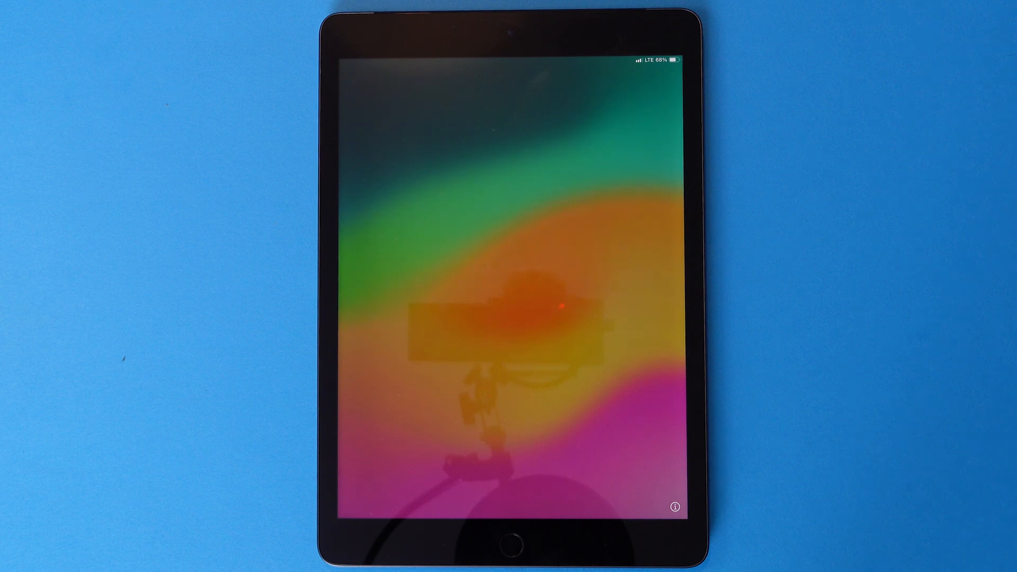
left_click(508, 532)
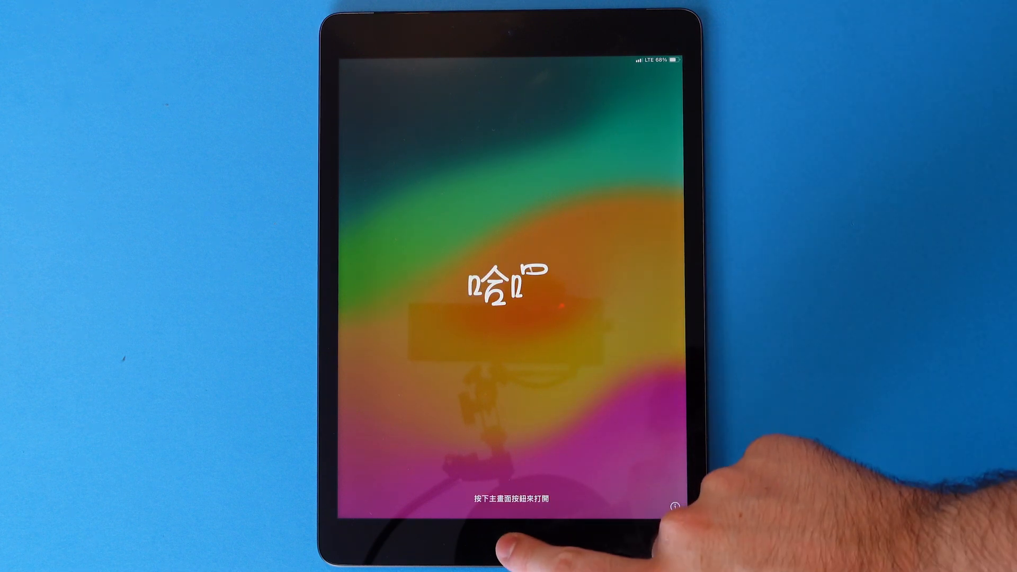